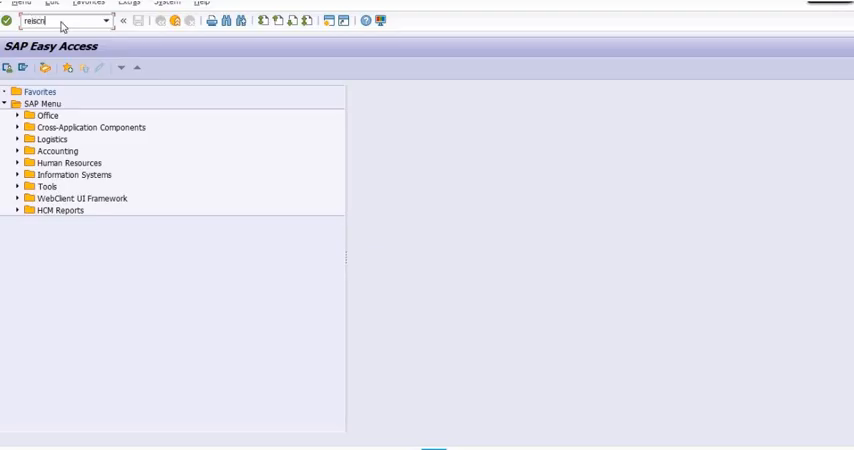
- Open the REISCN Info System: Contracts report and enter company code 1100
key("Enter")
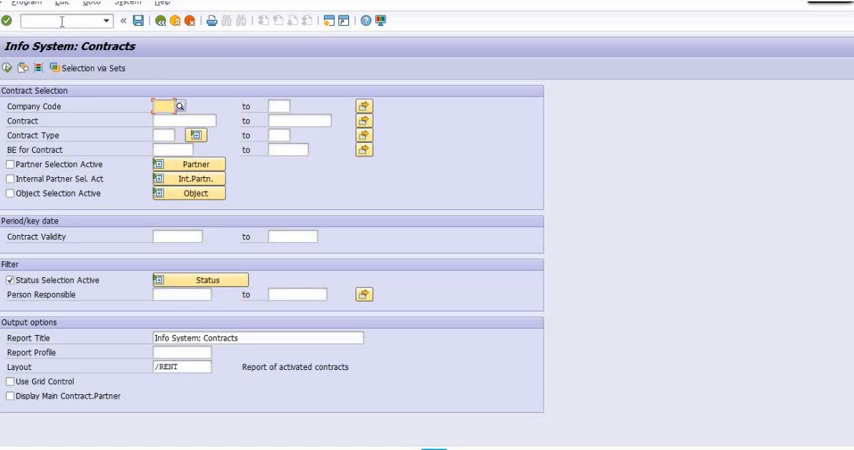
type("1100")
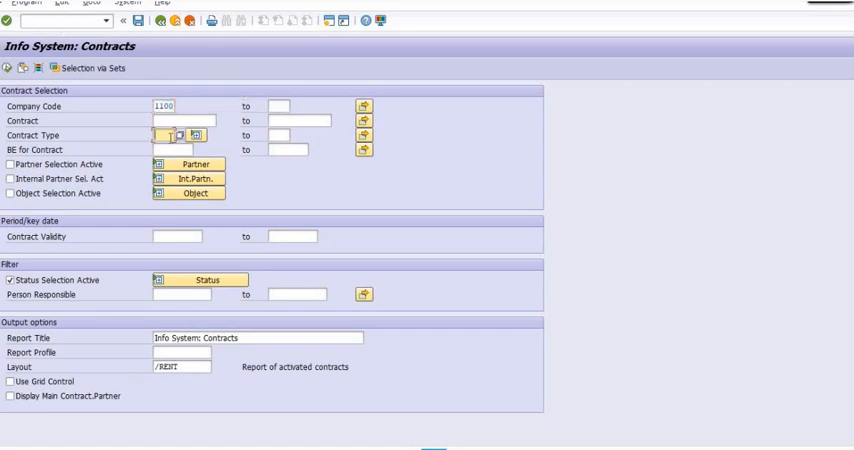
- Run the report for contract type Z870 and BE 28100002, then return to selection
left_click(195, 135)
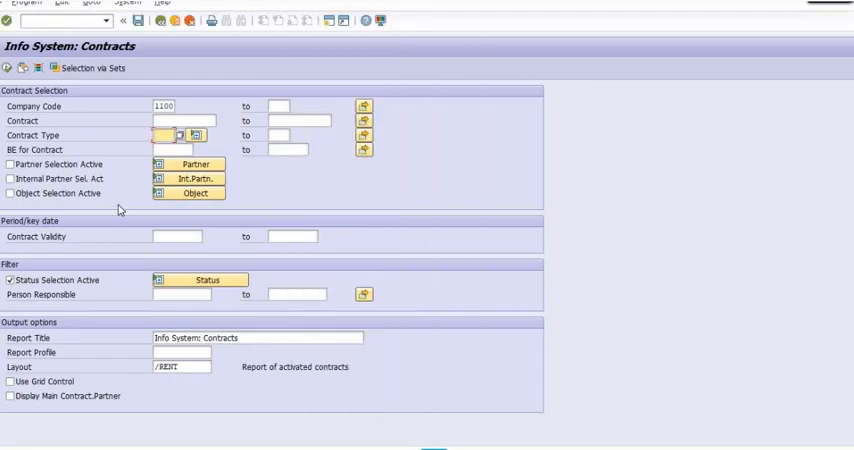
type("Z870")
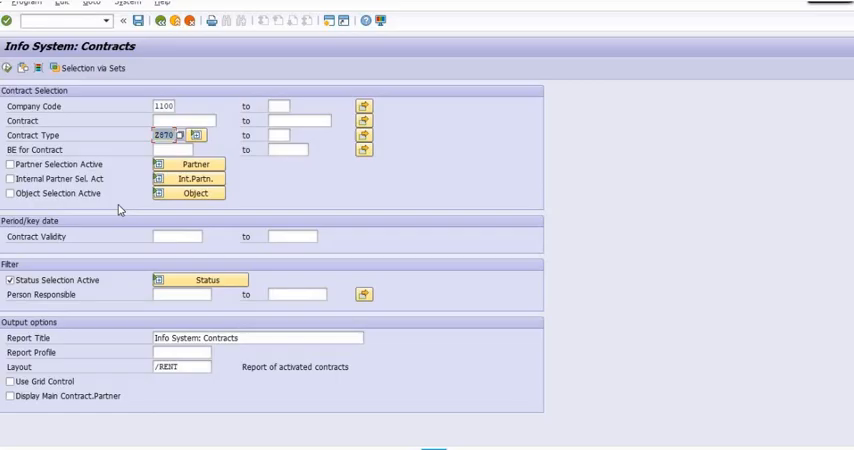
mouse_move(165, 230)
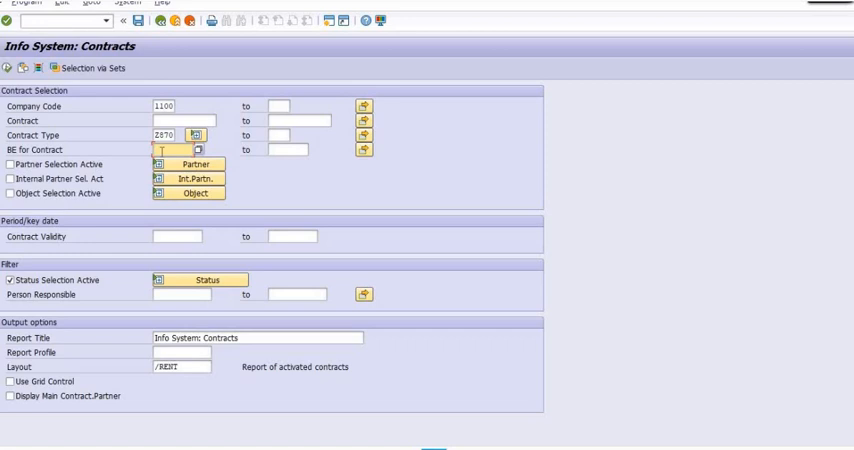
type("2")
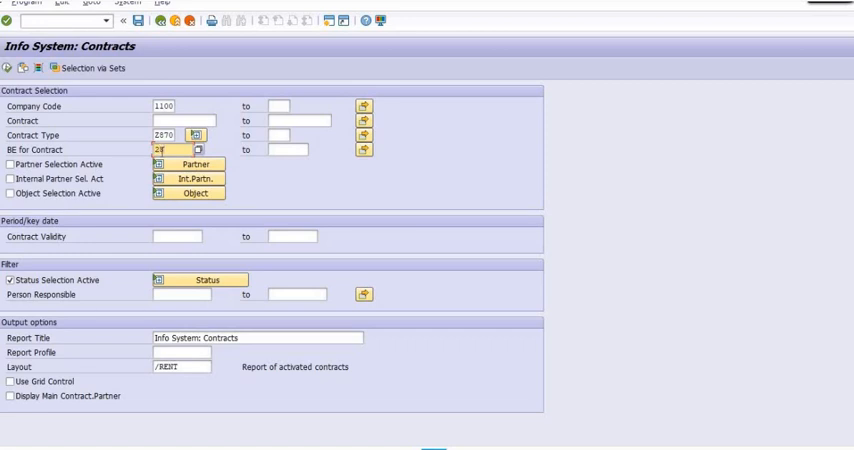
type("10000")
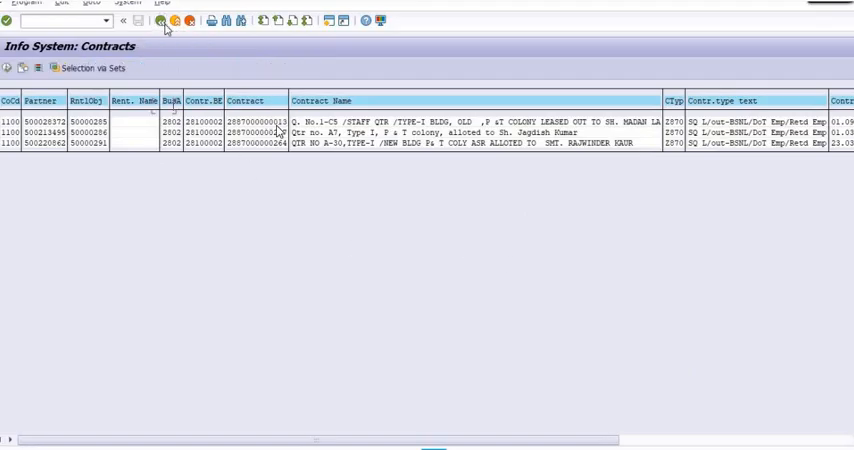
left_click(159, 24)
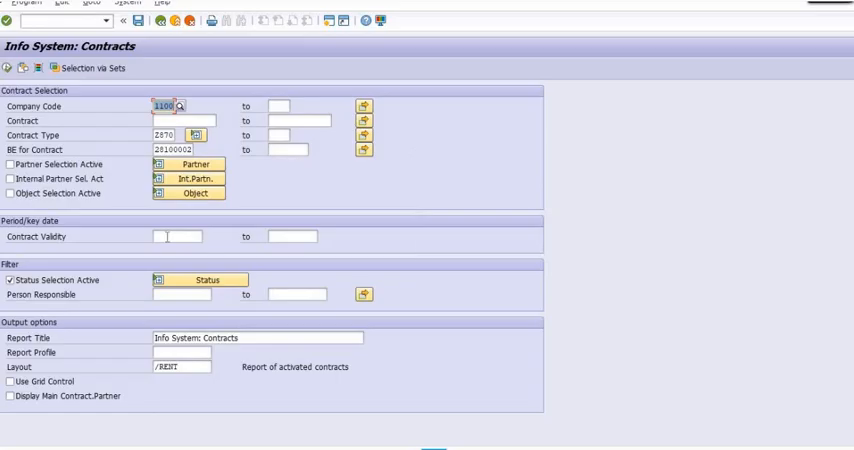
- Enter validity date 31.03.2024 and BE range upper limit 28100009
left_click(170, 237)
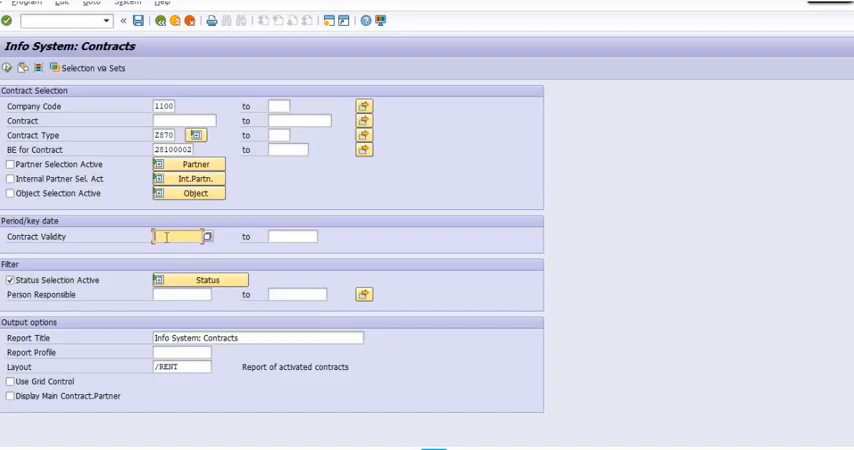
type("31102024")
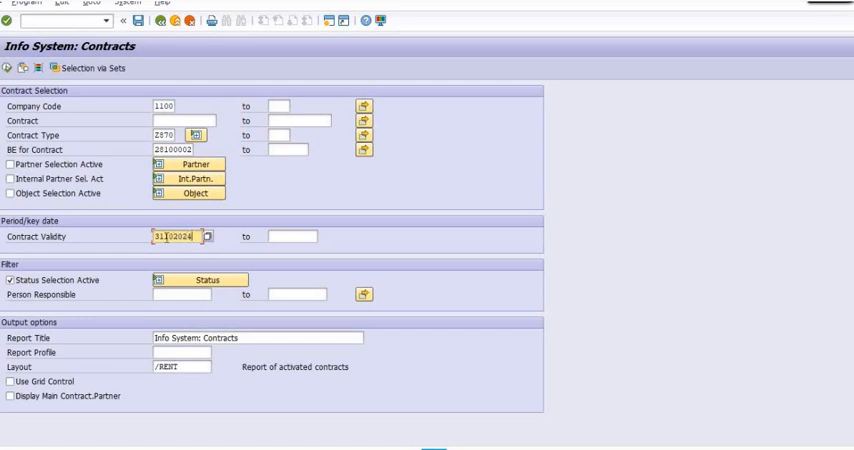
left_click(180, 237)
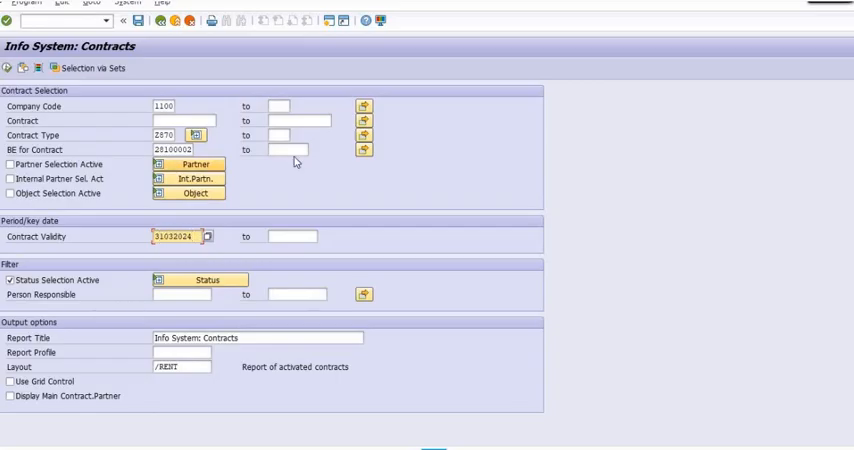
left_click(285, 148)
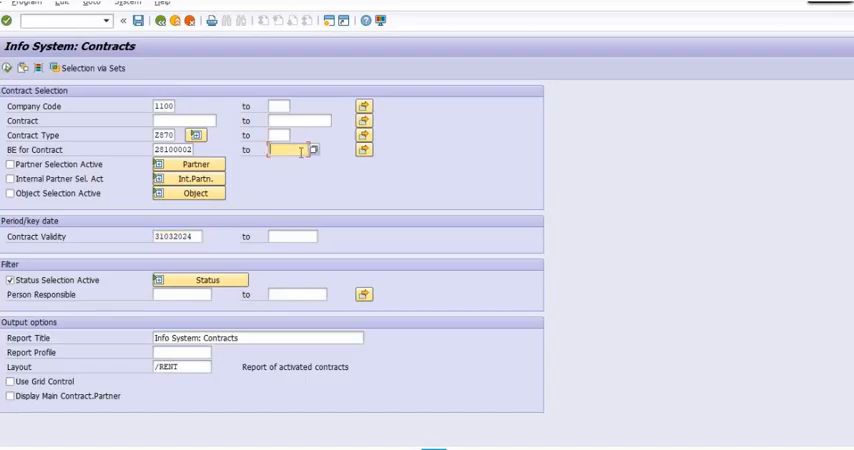
type("28100009")
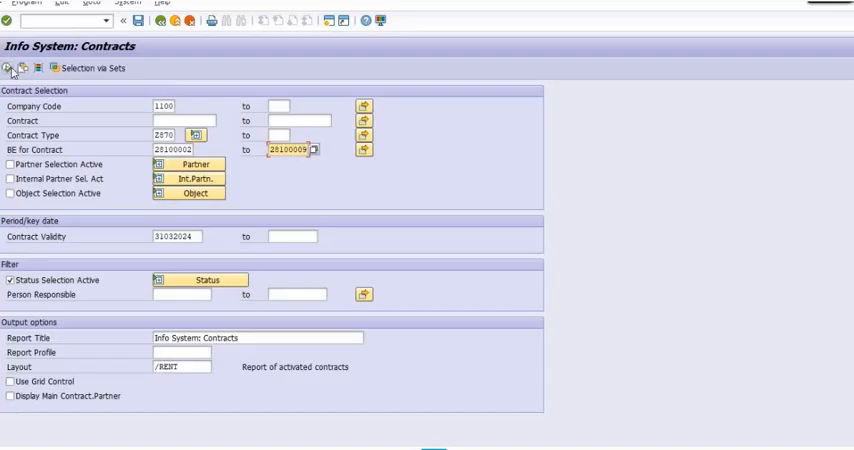
mouse_move(10, 66)
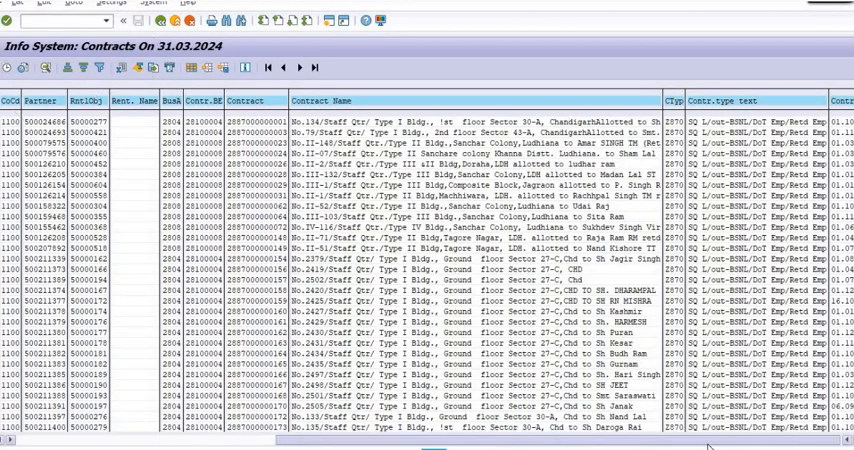
- Scroll across the Z870 contract list, then go back to the selection criteria
scroll("right", 3)
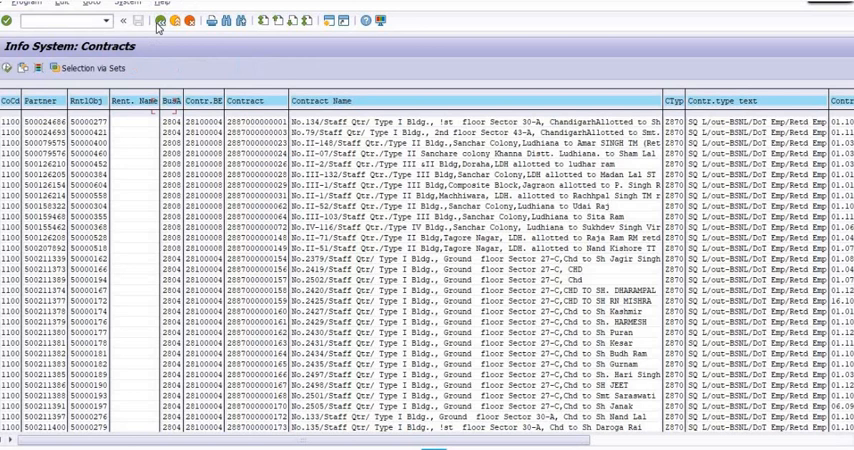
left_click(124, 24)
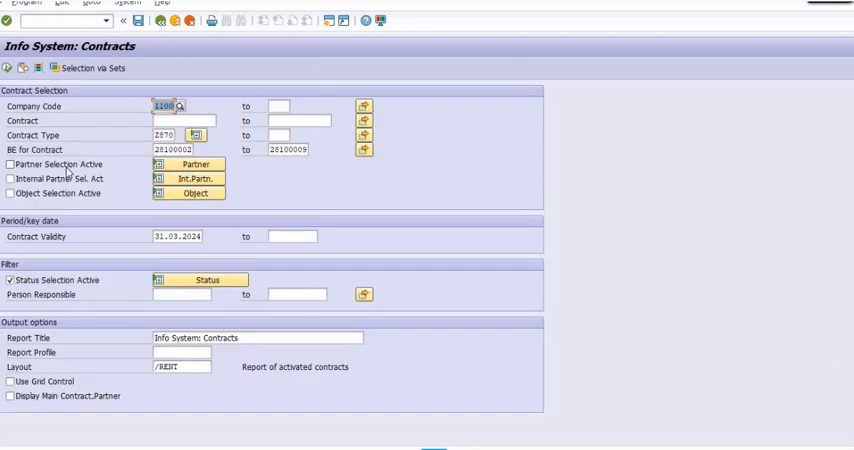
mouse_move(155, 75)
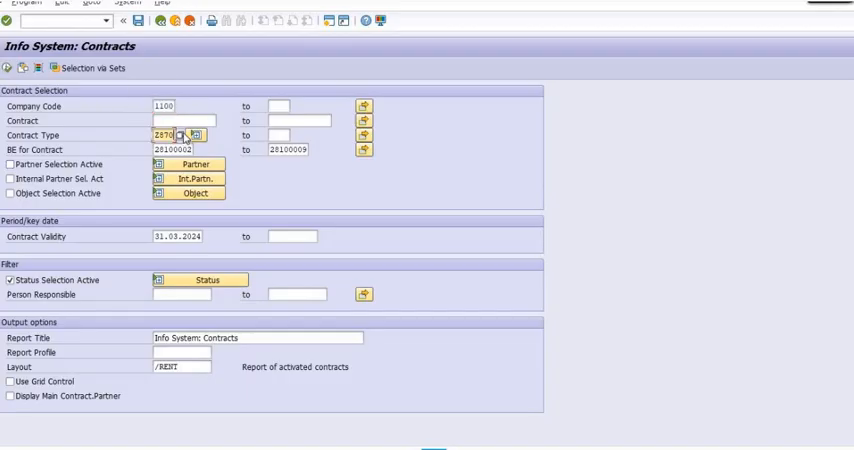
- Browse the contract type help, then activate partner and internal partner selection
left_click(196, 134)
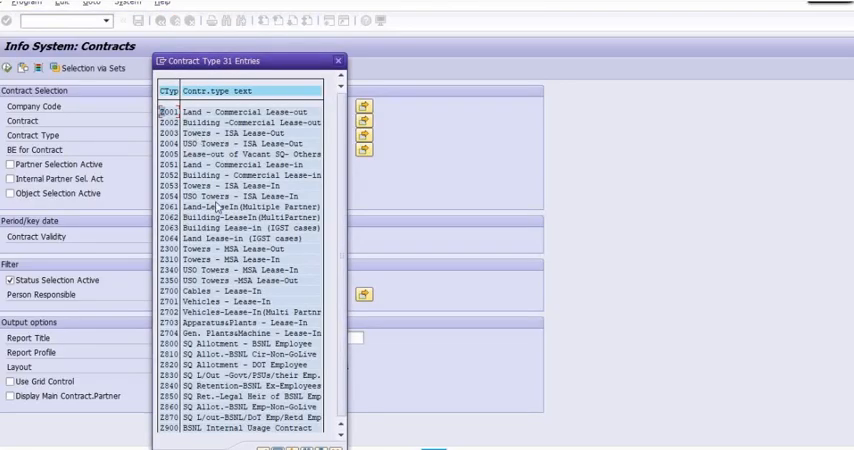
scroll("down", 3)
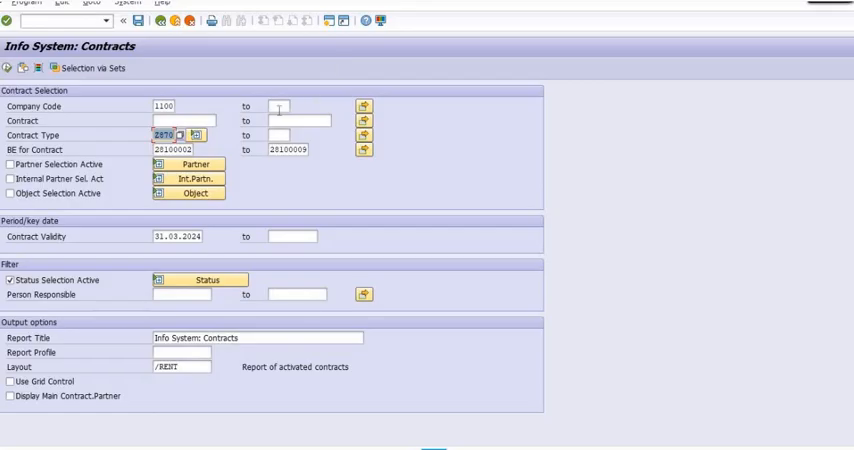
left_click(13, 164)
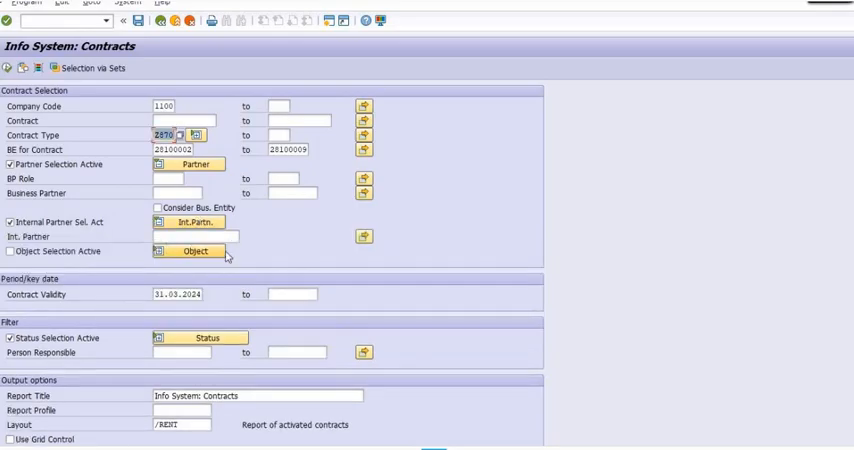
left_click(10, 251)
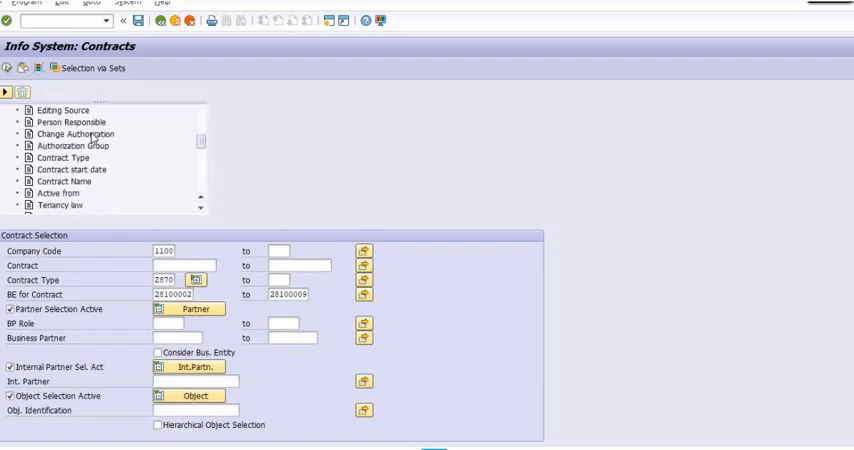
- Add Contract Name, Cash Flow From and BE for Contract as dynamic selections
scroll("down", 3)
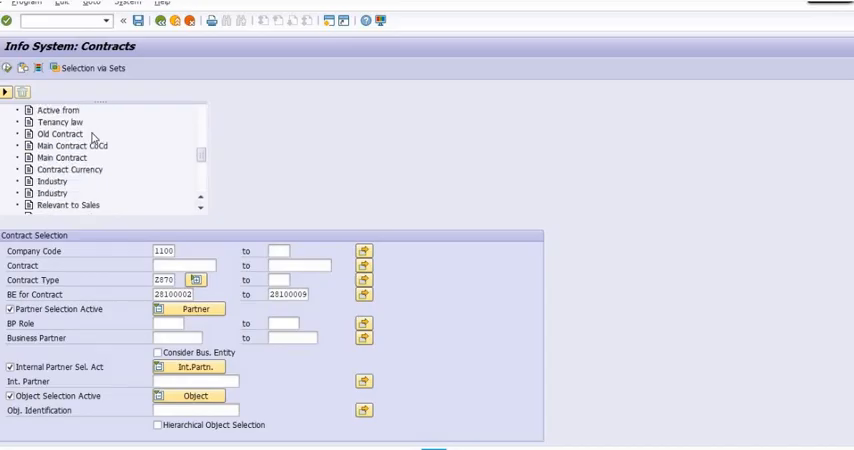
scroll("down", 3)
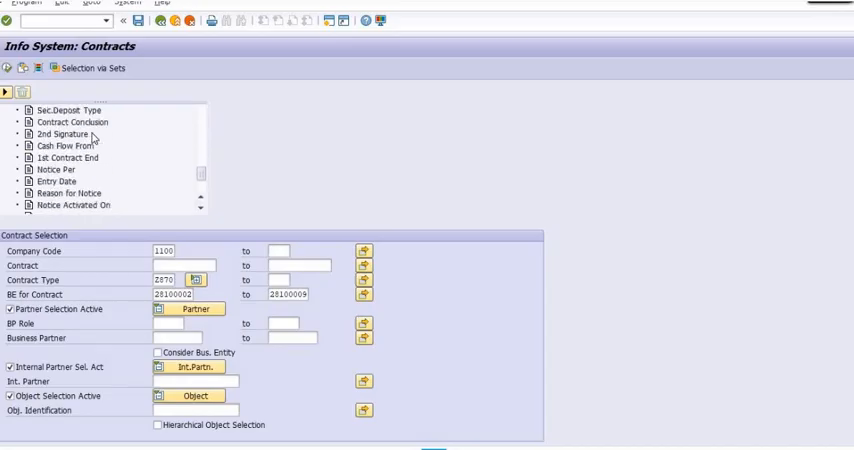
scroll("down", 3)
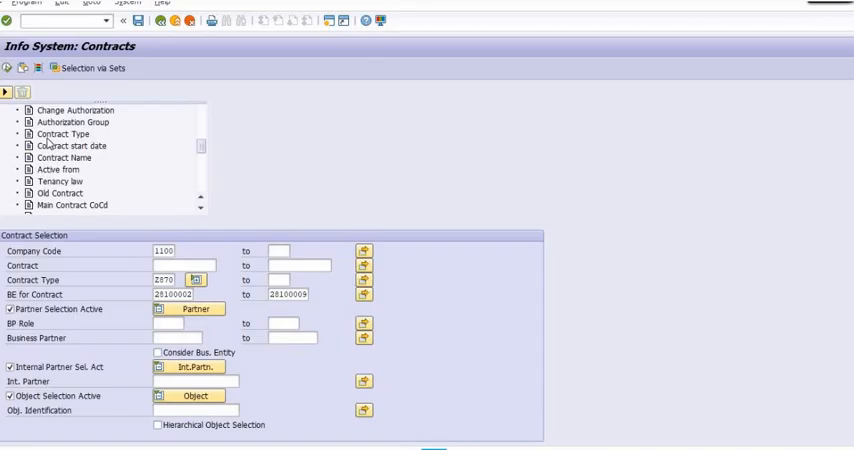
mouse_move(85, 160)
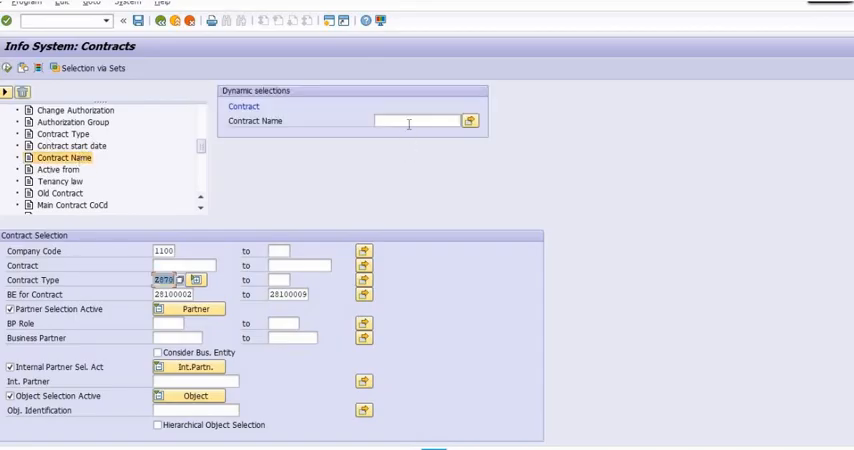
scroll("down", 3)
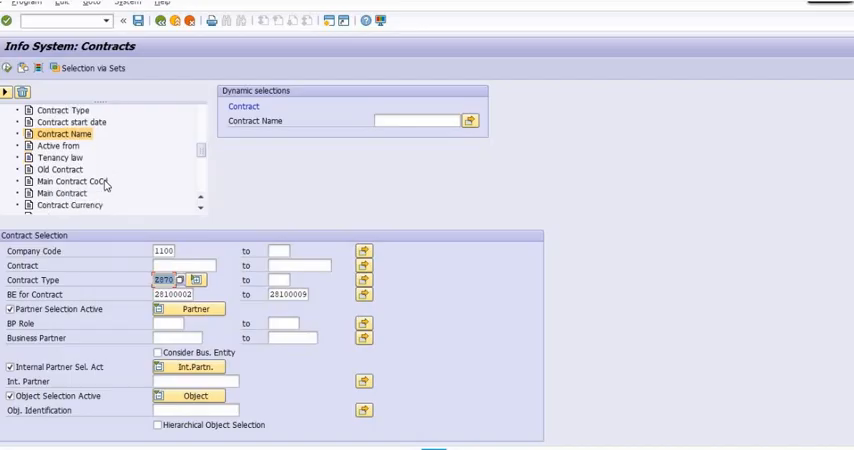
scroll("down", 3)
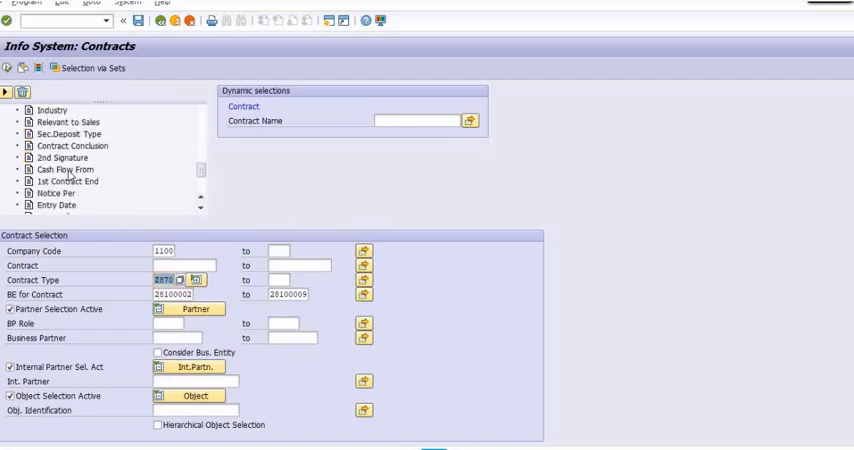
double_click(63, 169)
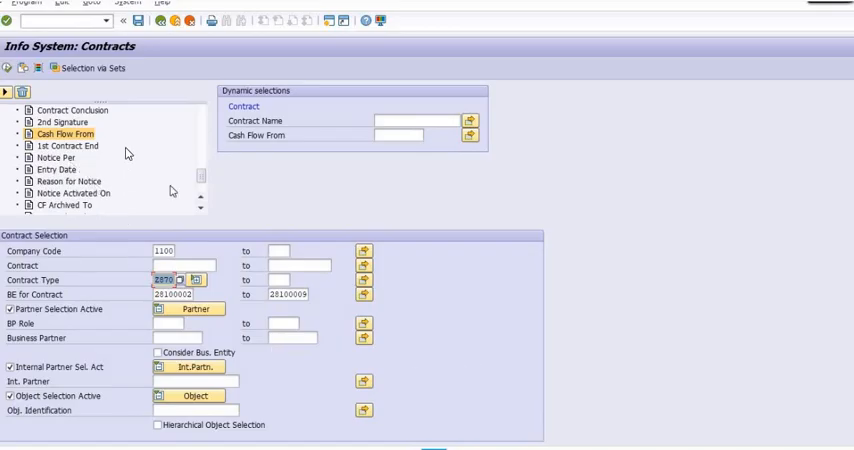
scroll("down", 3)
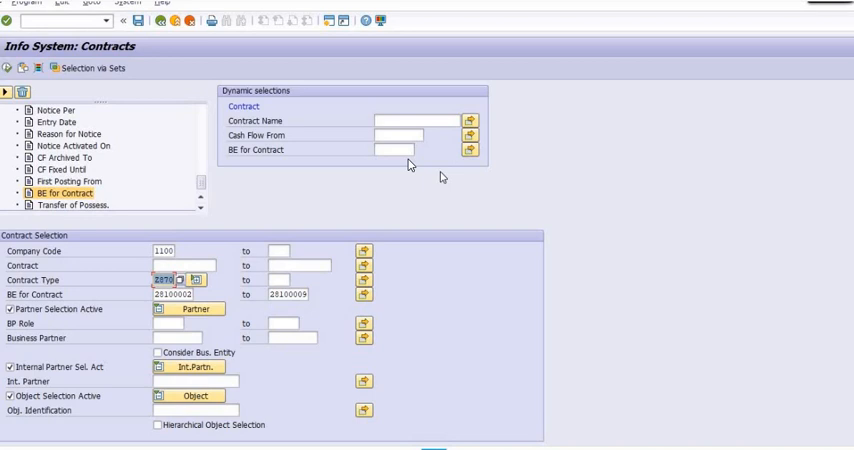
mouse_move(381, 79)
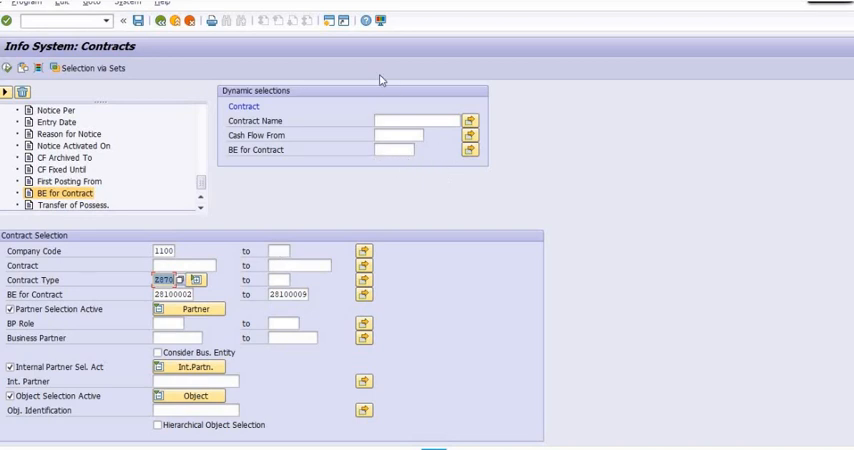